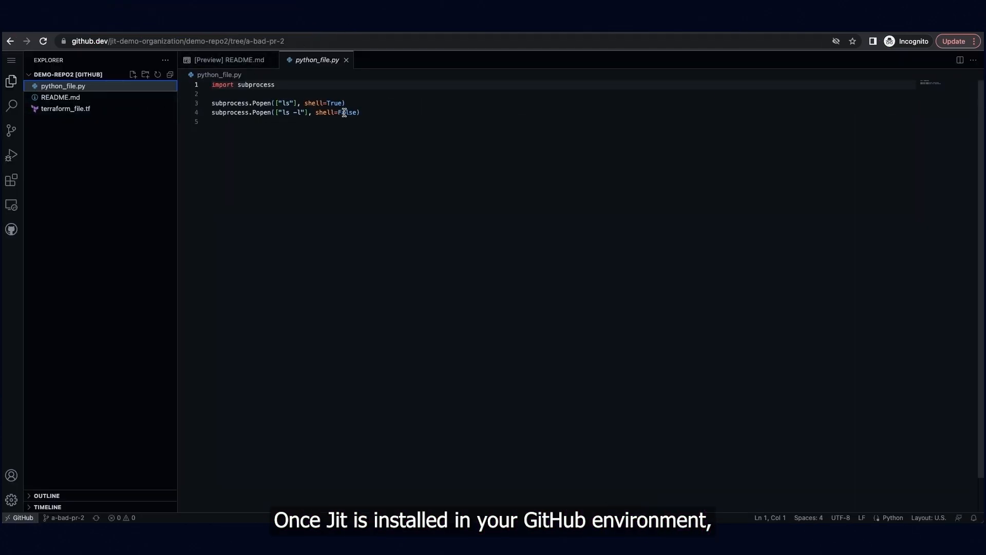
Set shell=True in python_file.py, then block_public_policy = false in terraform_file.tf
text(True)
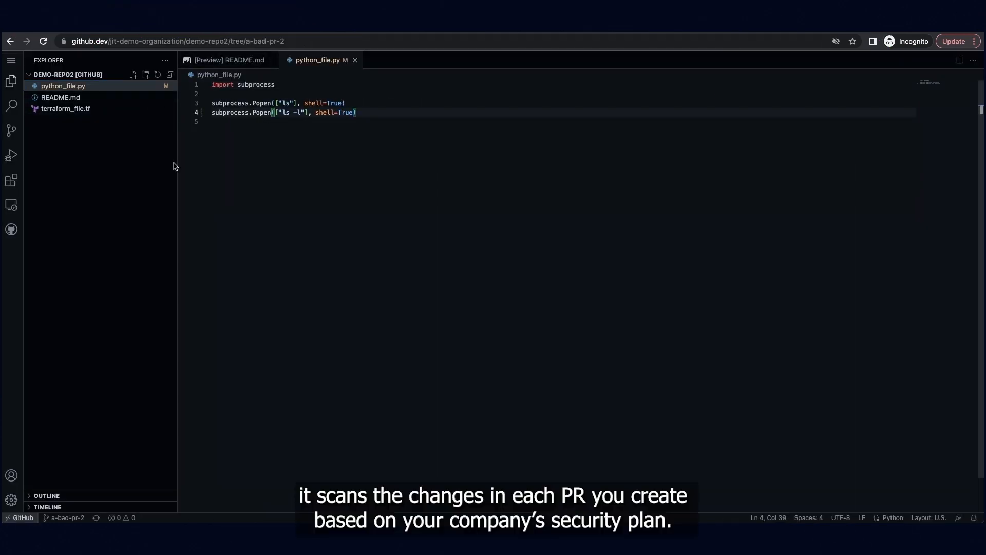
click(65, 109)
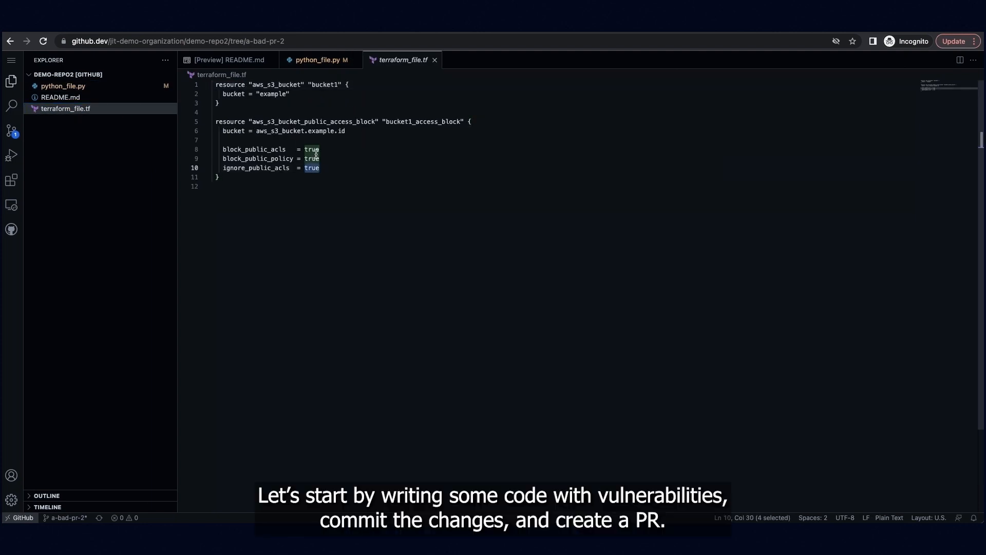
text(false)
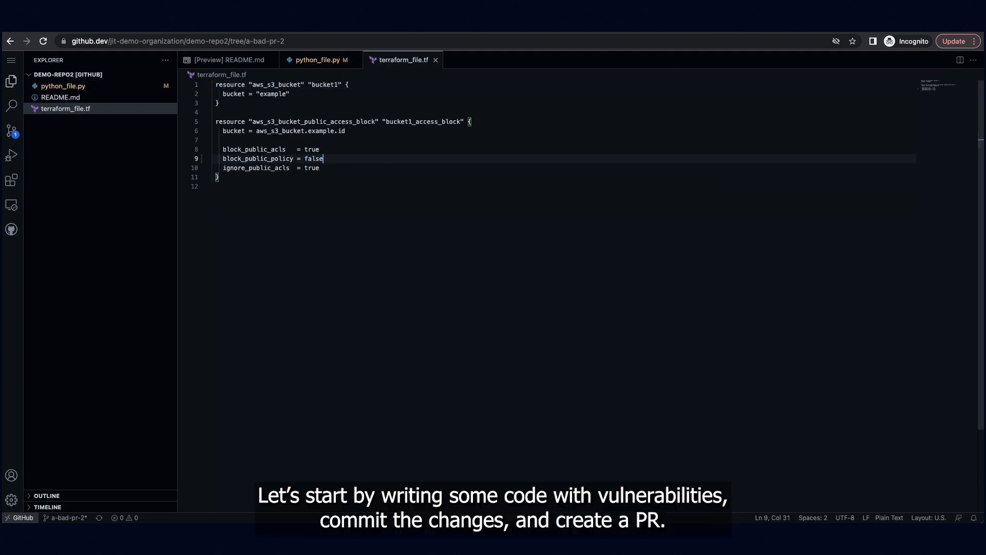
Commit the changes with message 'A bad' and push to a-bad-pr-2
click(10, 131)
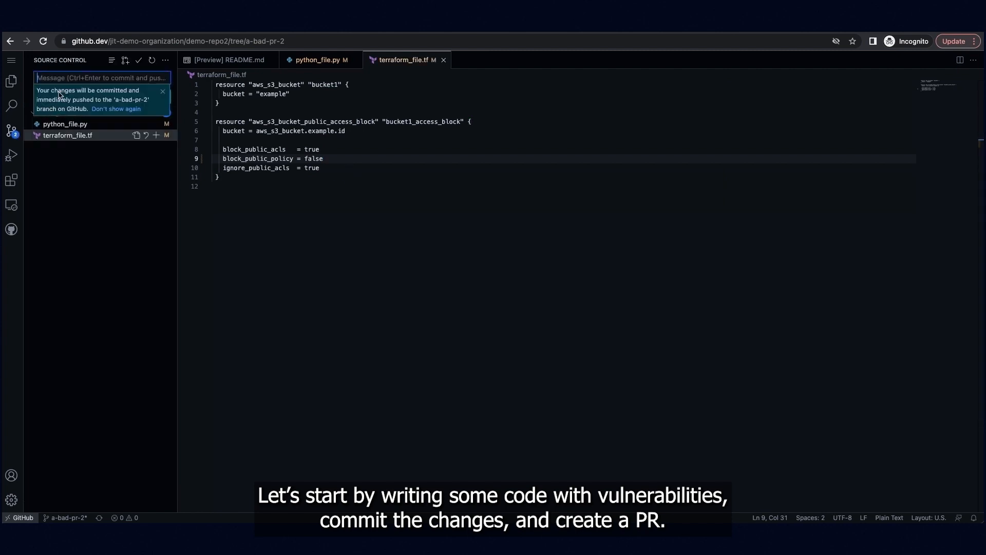
text(A bad)
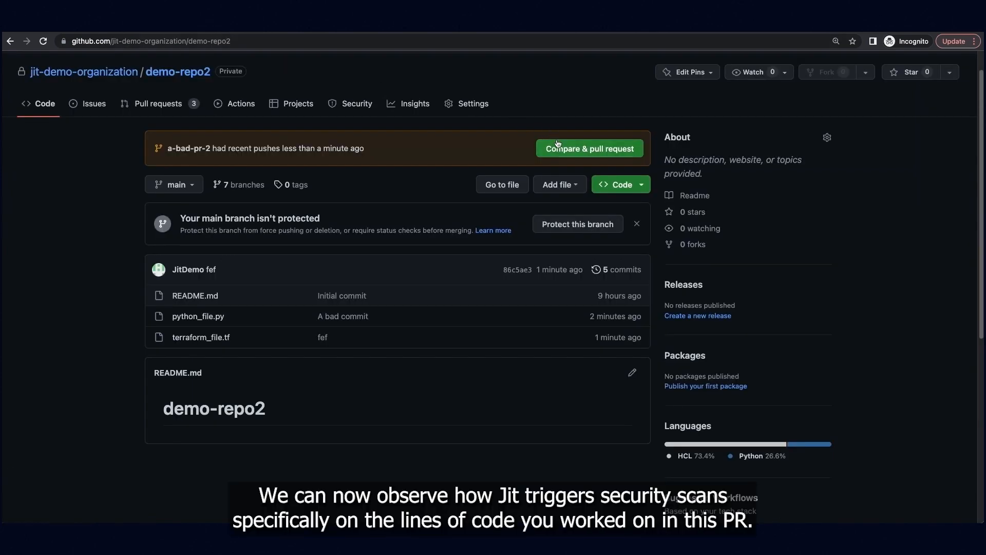
Create pull request #5 'A bad commit' from a-bad-pr-2 into main
click(589, 147)
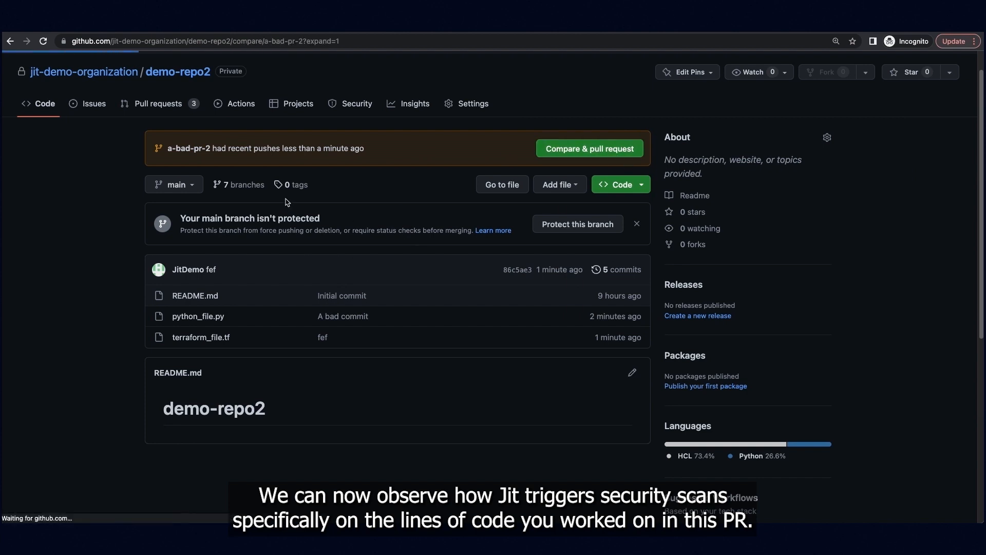
click(590, 148)
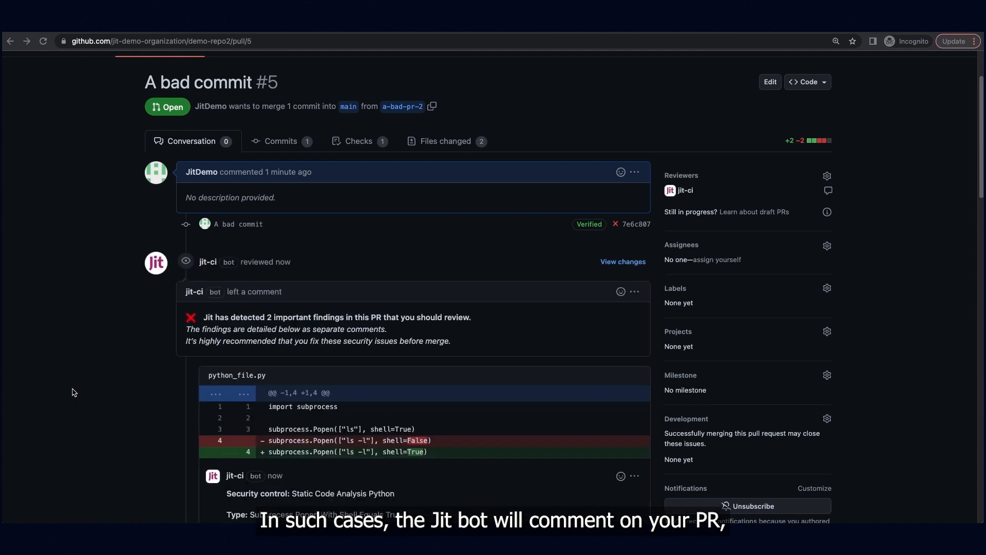
Expand the Jit bot commands under the python_file.py shell=True finding
scroll(down, 3)
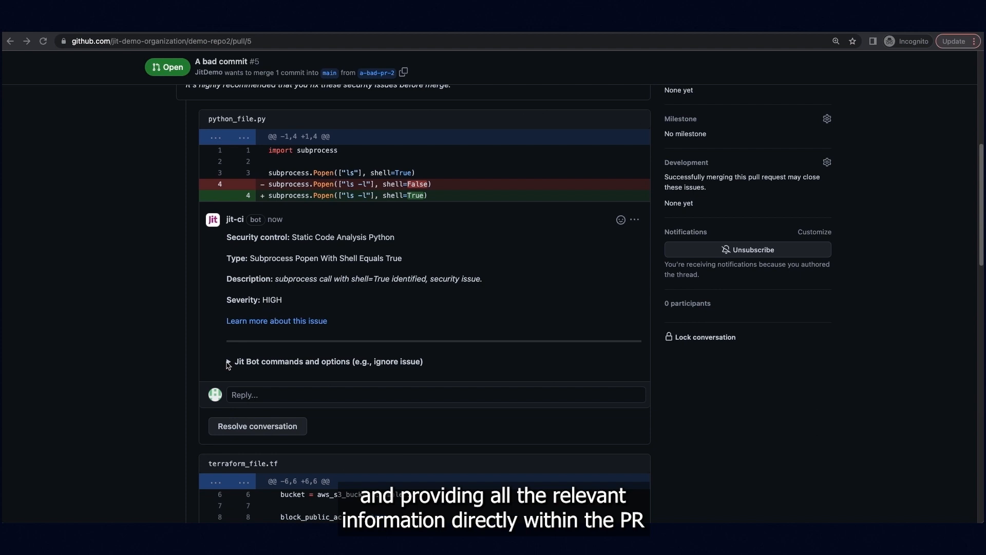
click(230, 362)
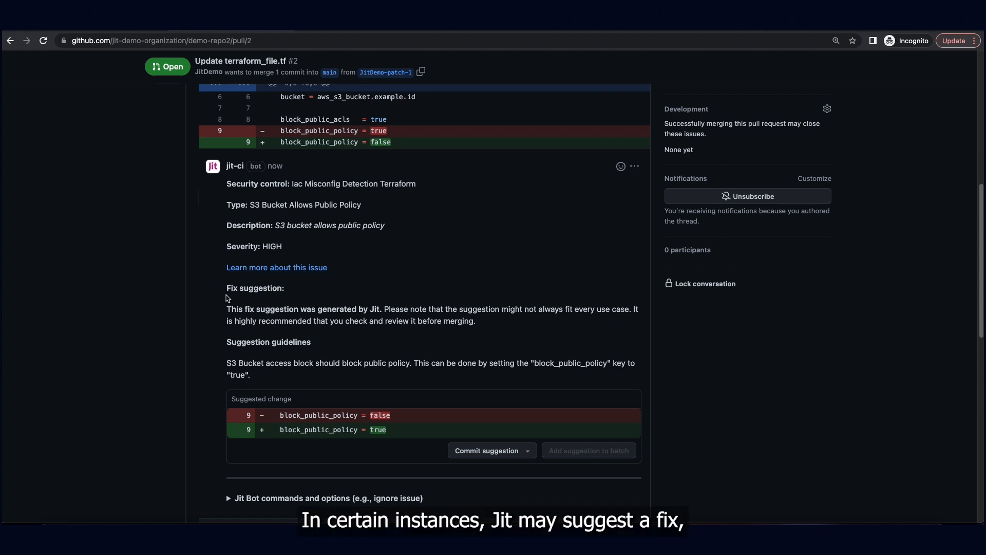
Expand Jit bot commands and start a #jit_ignore_fp reply on the Python finding
scroll(down, 3)
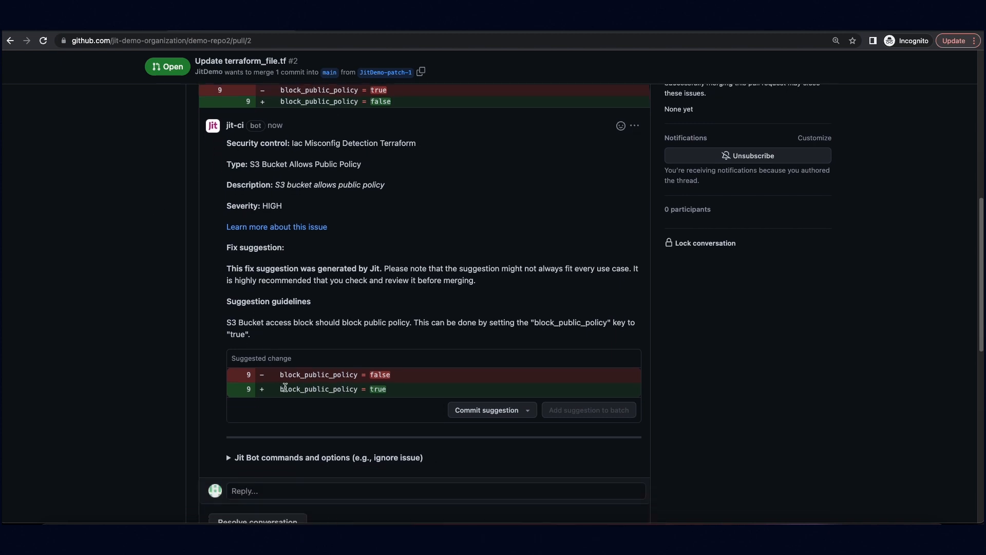
click(230, 457)
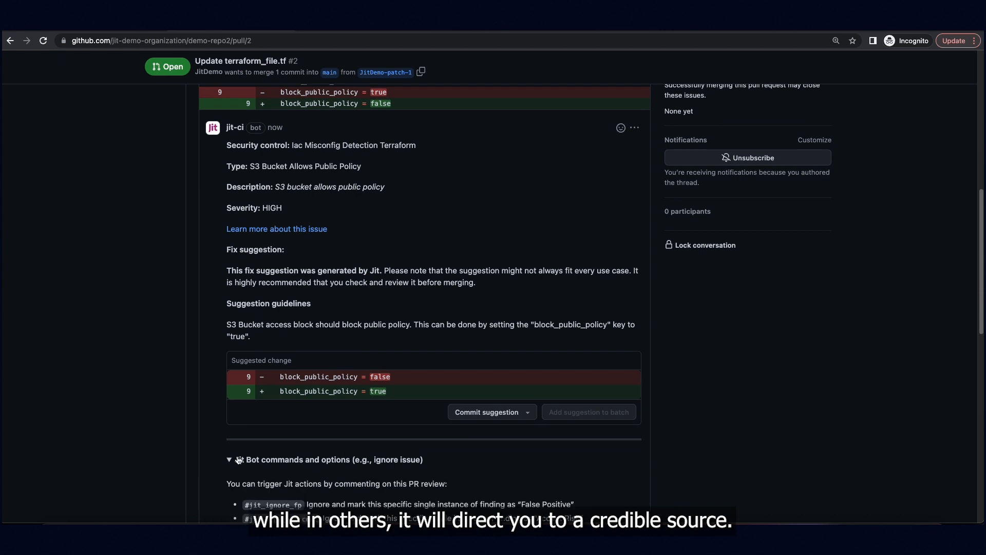
scroll(down, 3)
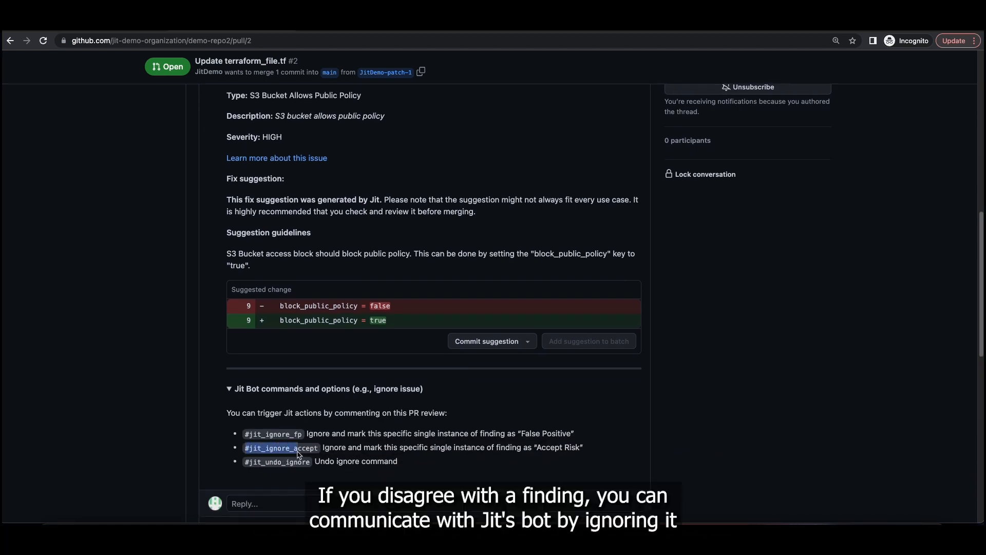
mouse_move(554, 468)
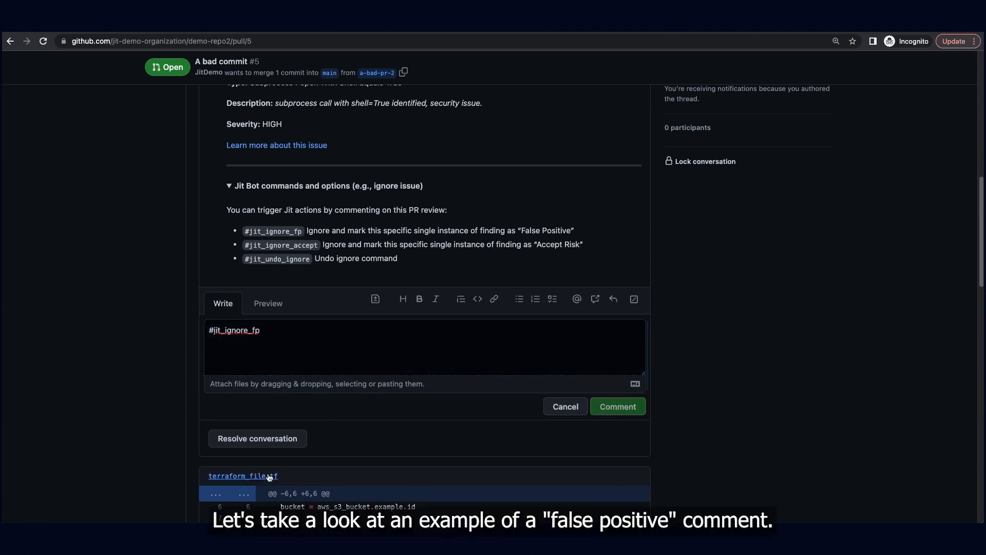
Post the #jit_ignore_fp reply and move down to the Terraform finding
click(618, 406)
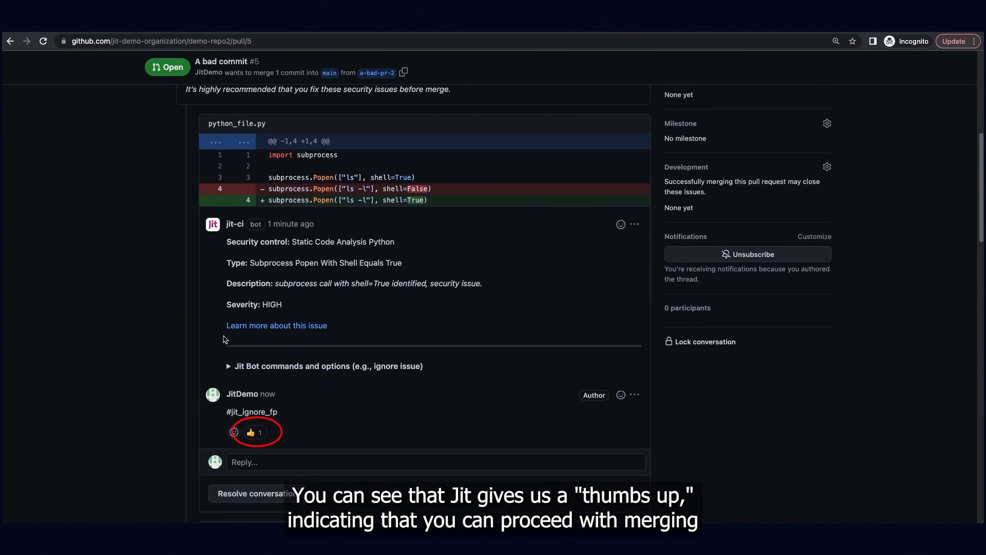
scroll(down, 3)
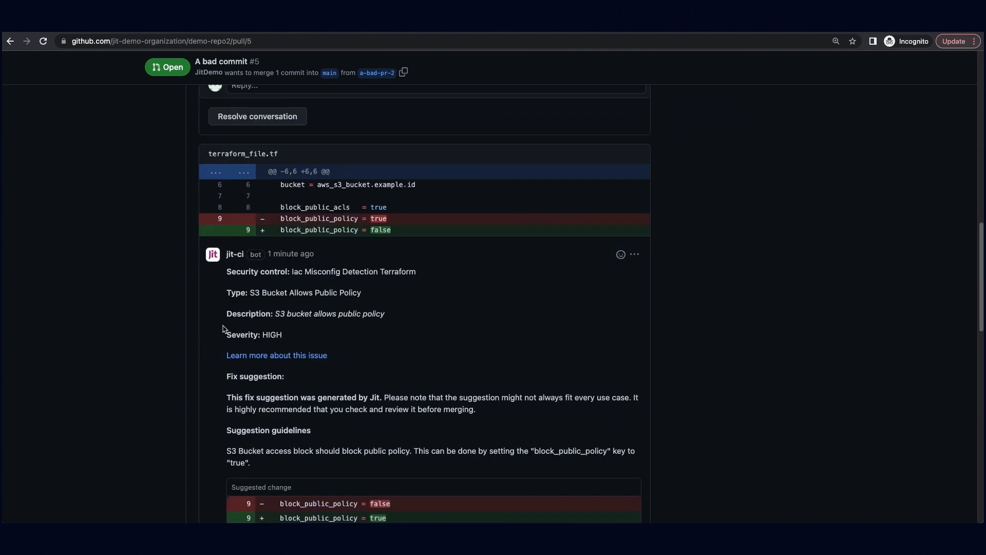
Commit Jit's suggested fix restoring block_public_policy = true on the Terraform finding
scroll(down, 3)
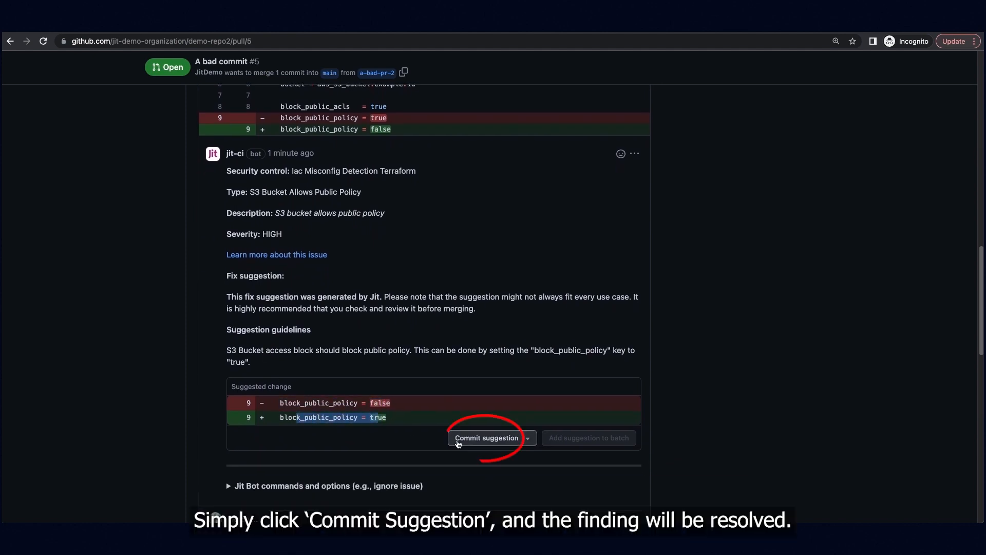
click(487, 438)
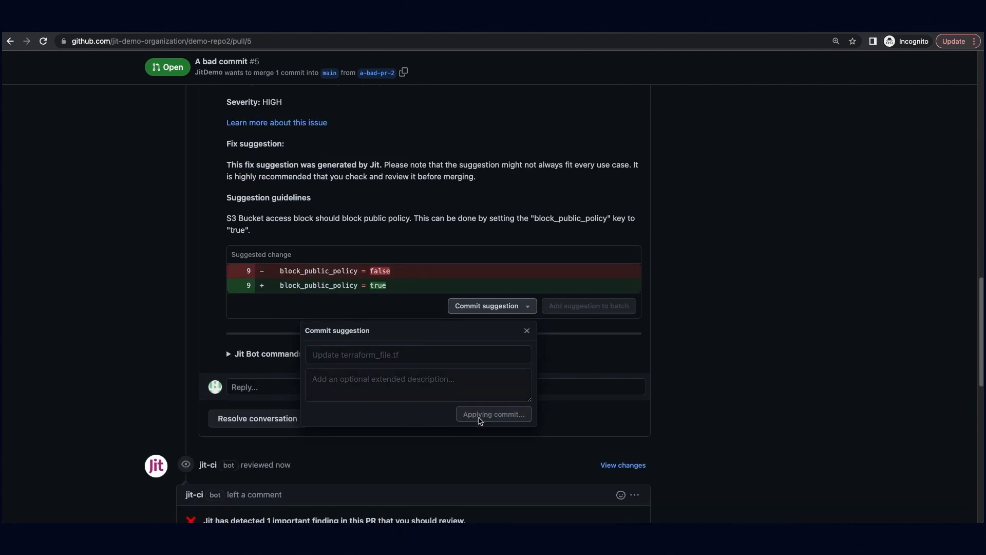
click(493, 414)
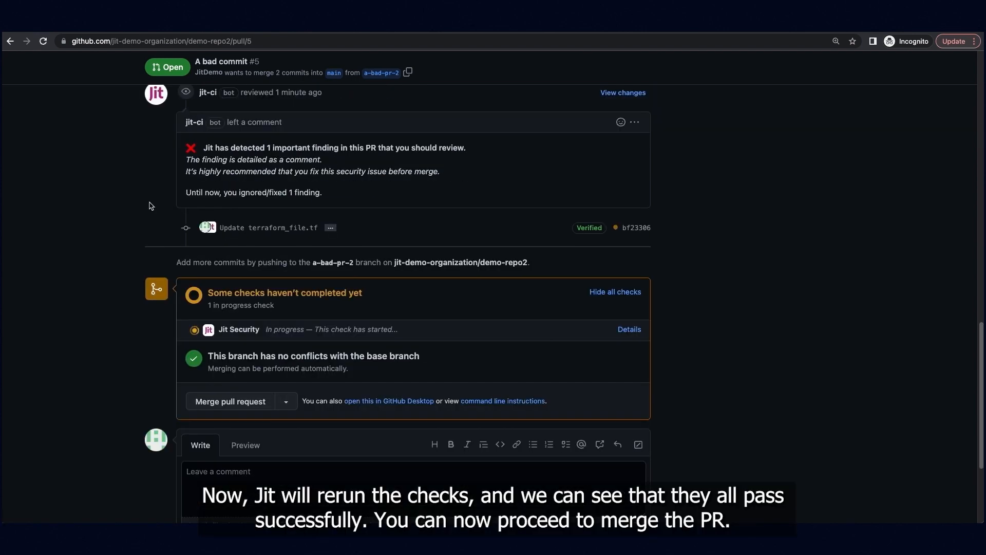